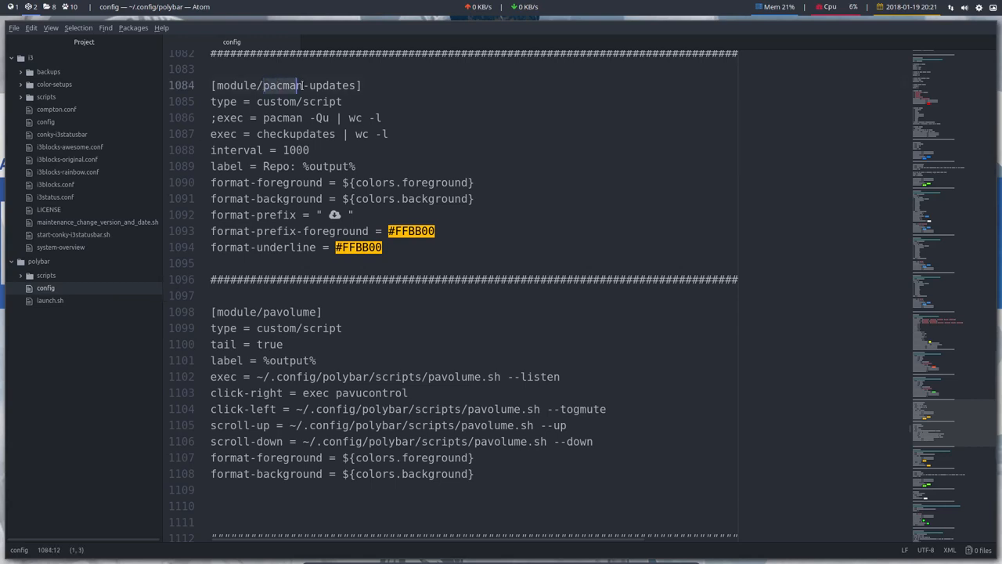
- Replace the modules-center values networkspeedup networkspeeddown with pacman-updates
click(270, 117)
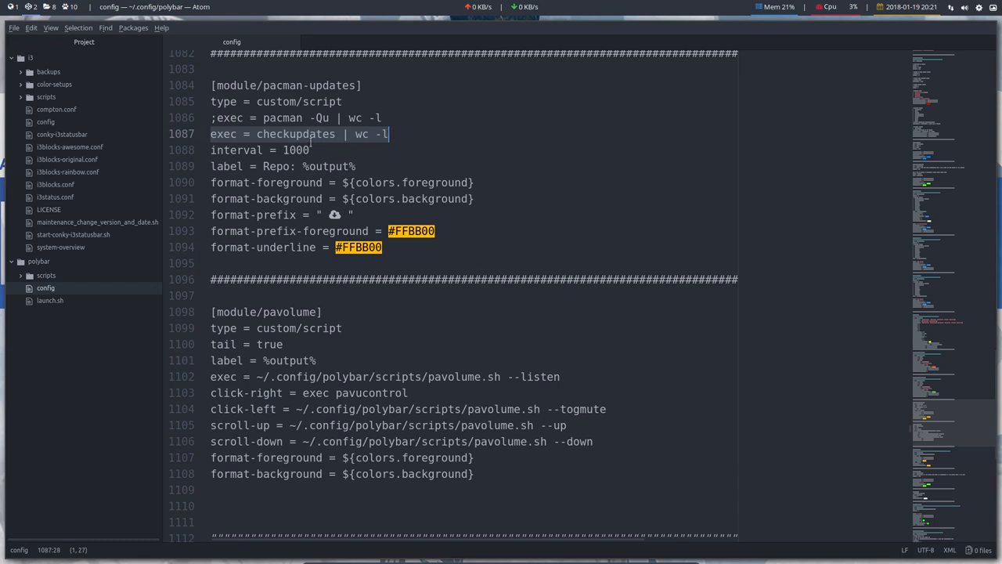
click(321, 166)
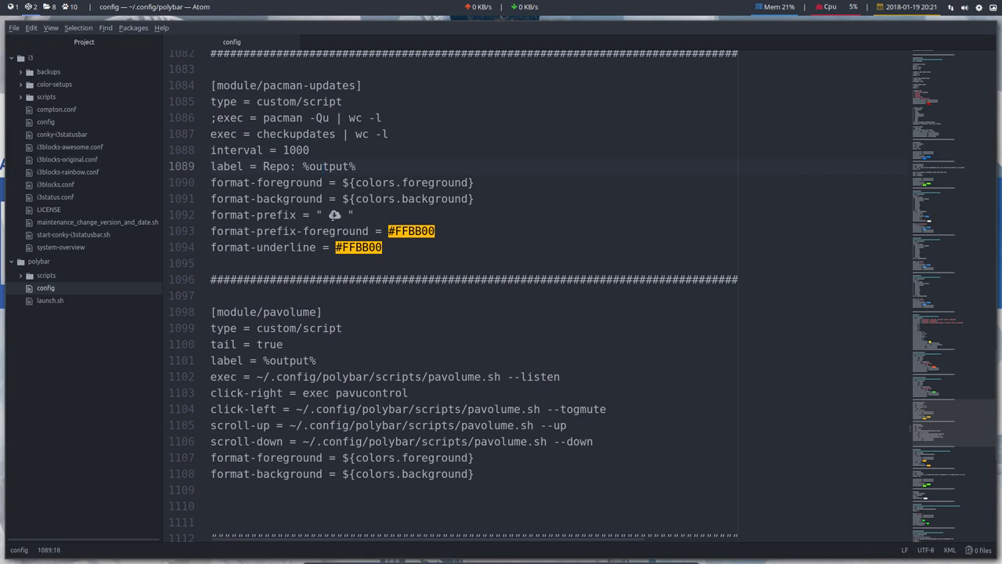
mouse_move(864, 294)
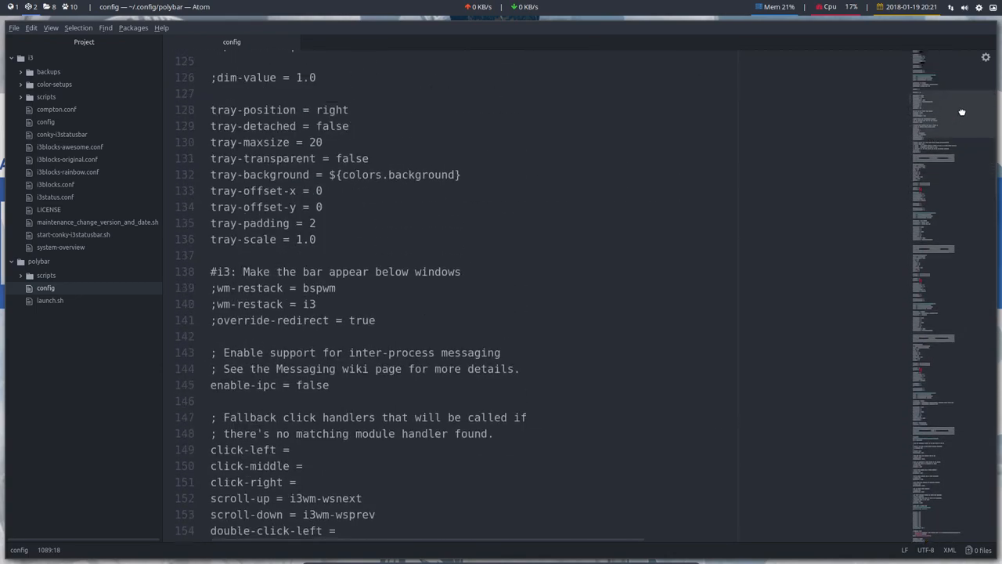
scroll(up, 3)
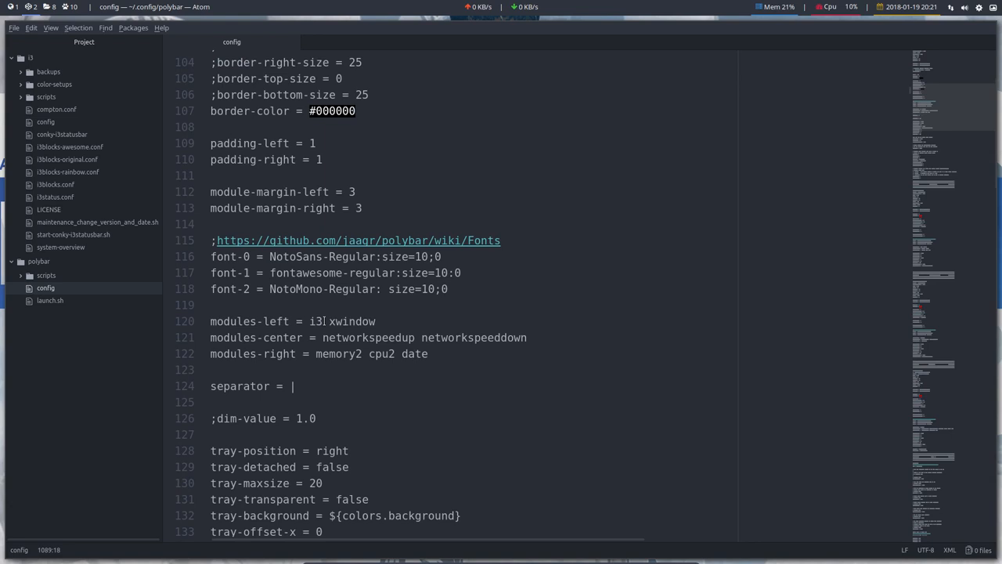
click(336, 337)
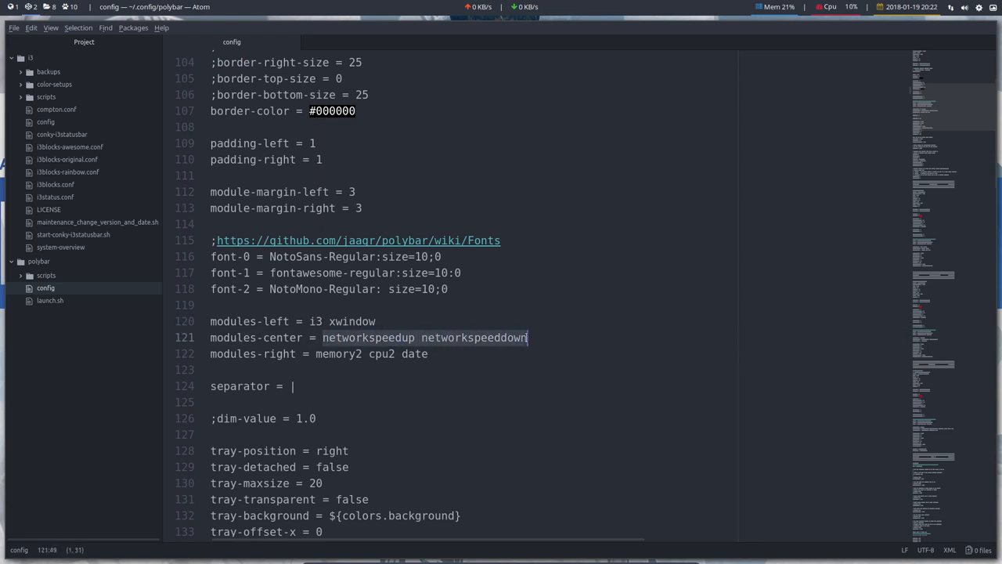
text(pacman)
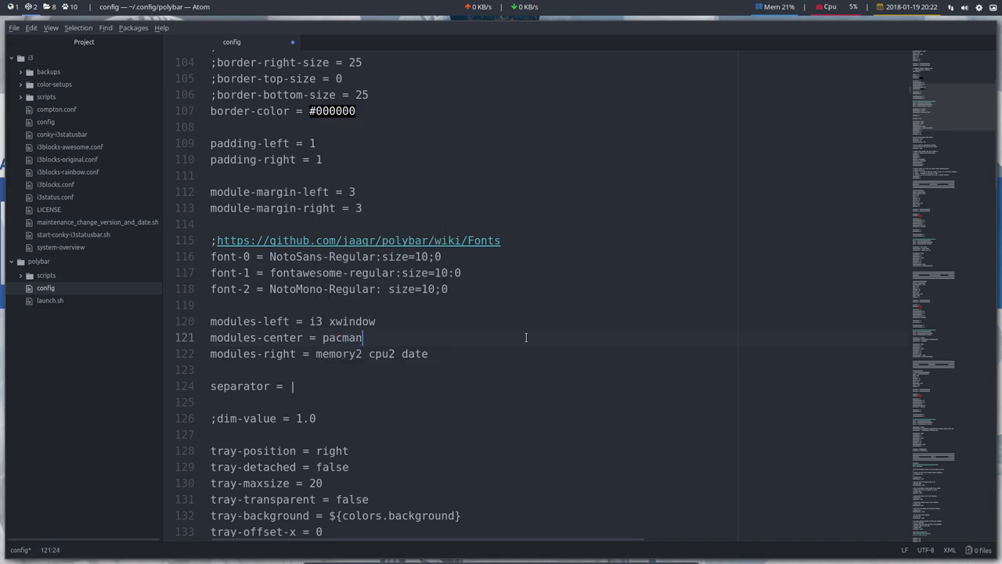
text(-updates)
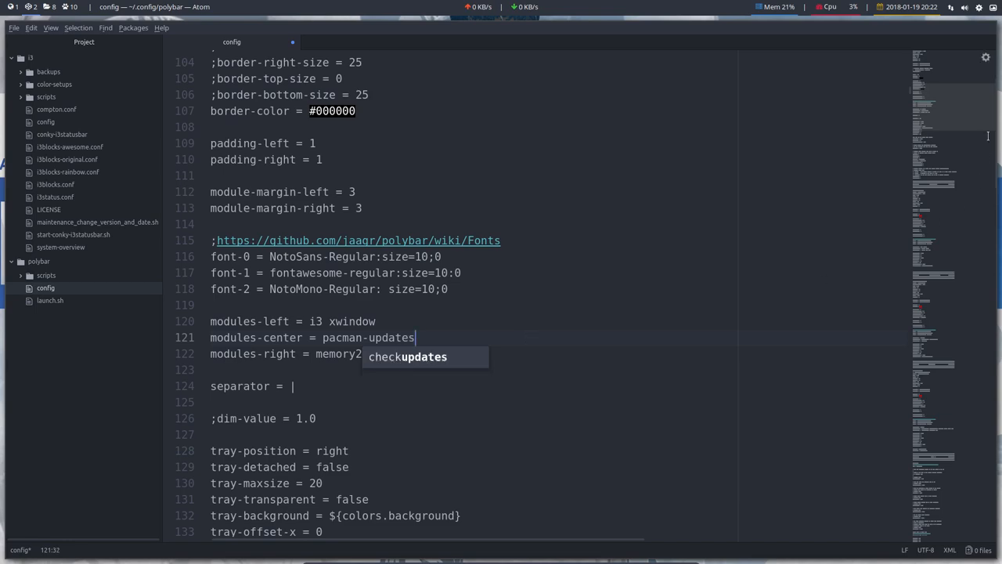
- Scroll down through the pacman-updates config while the bar's centre shows Repo: 0
scroll(down, 3)
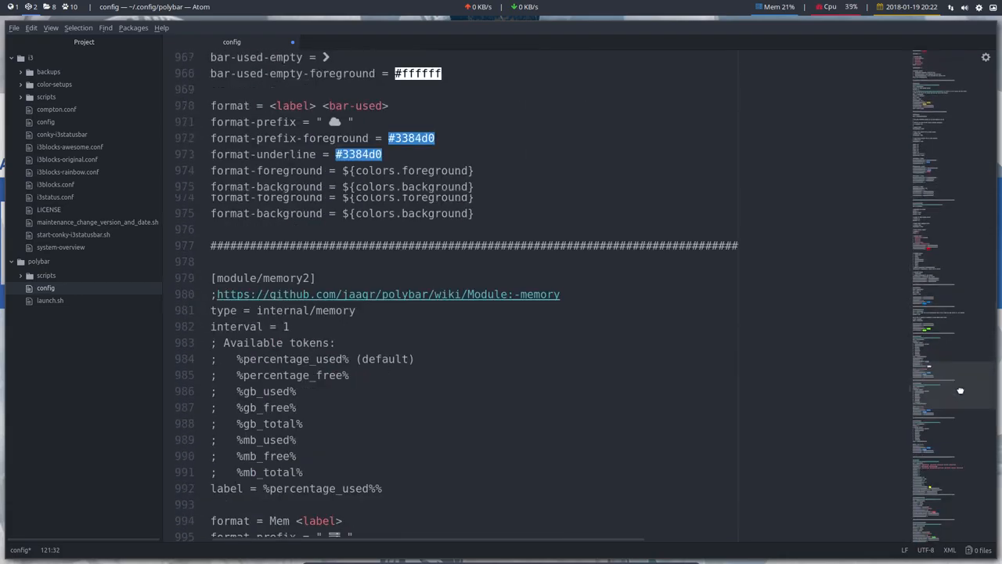
scroll(down, 3)
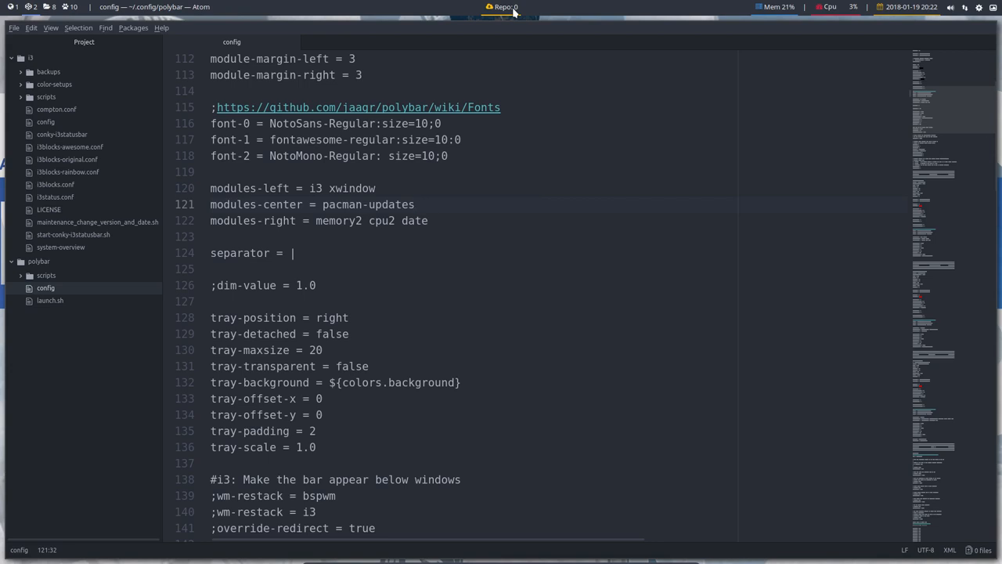
click(415, 204)
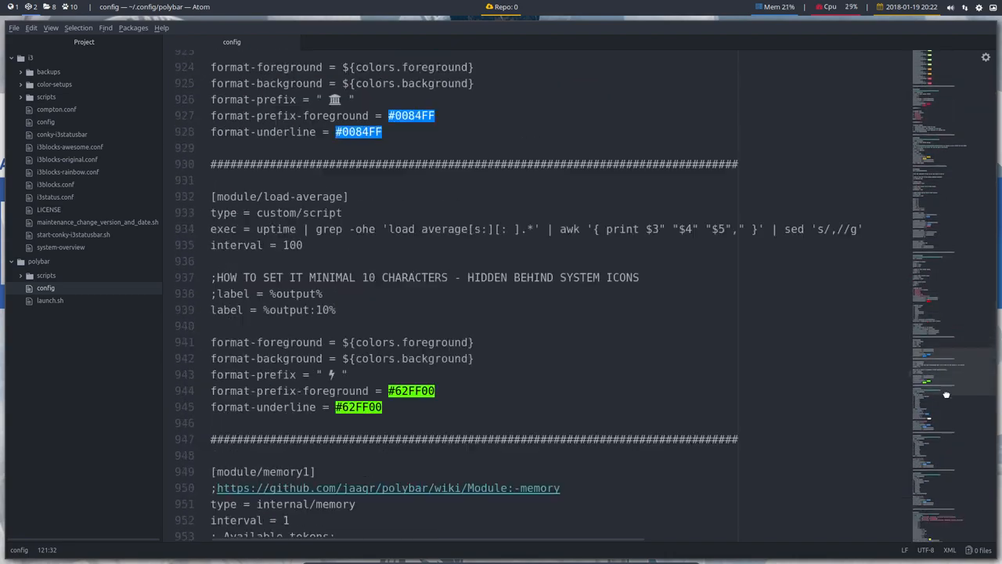
scroll(down, 3)
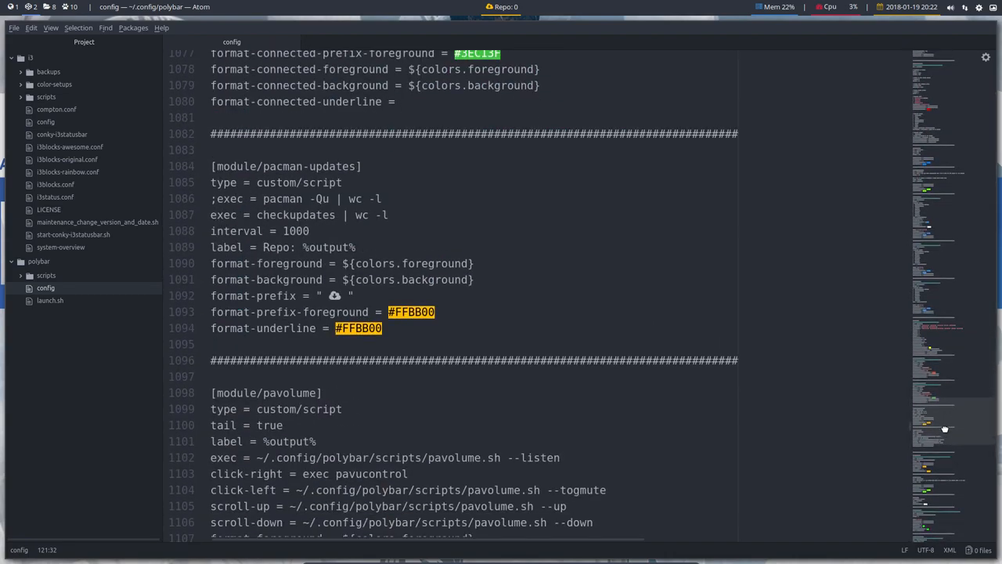
mouse_move(267, 199)
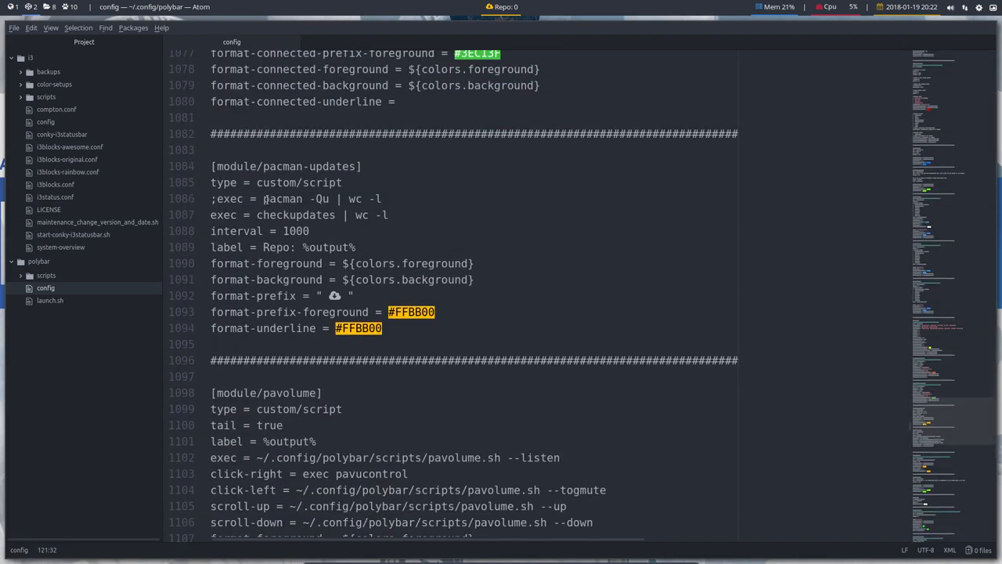